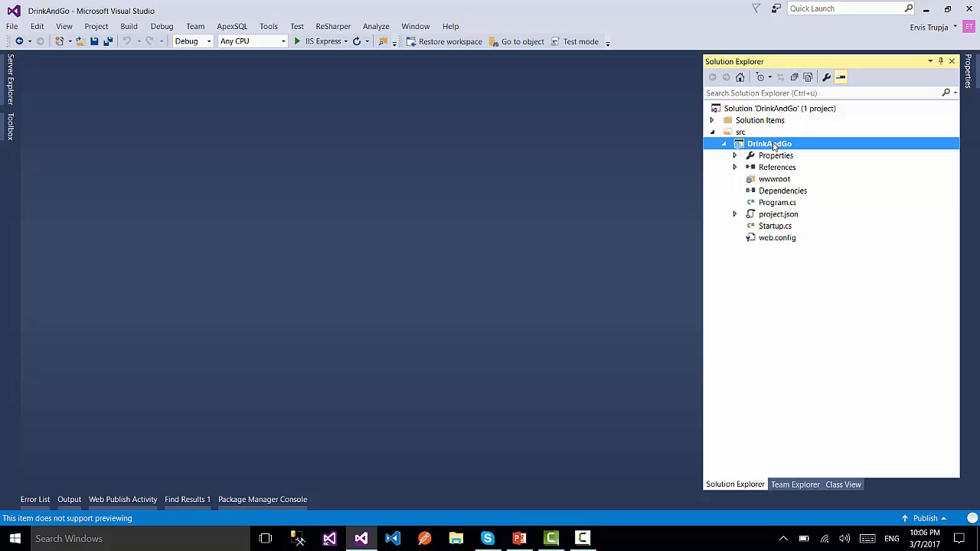
Step: Add a folder named Data to the DrinkAndGo project via its context menu
right_click(775, 144)
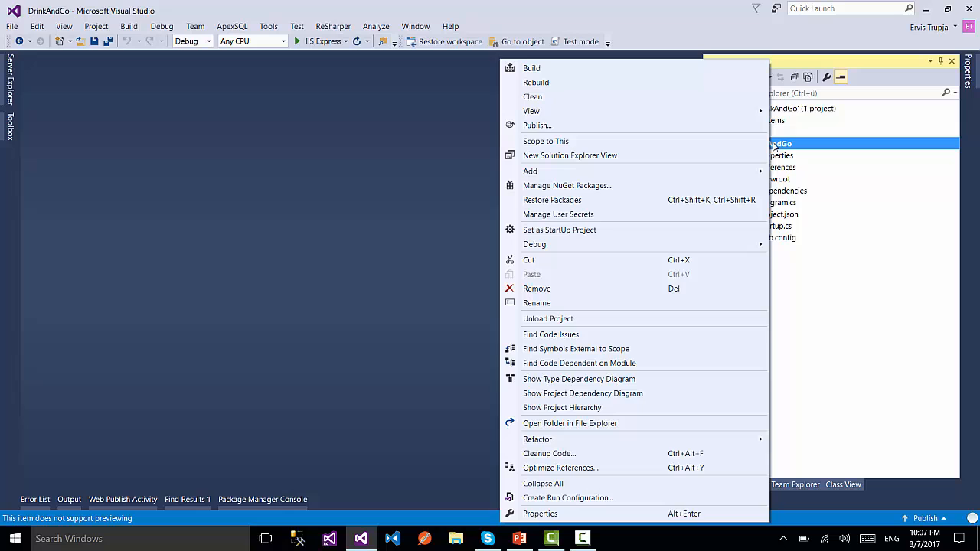
mouse_move(530, 171)
text(Data)
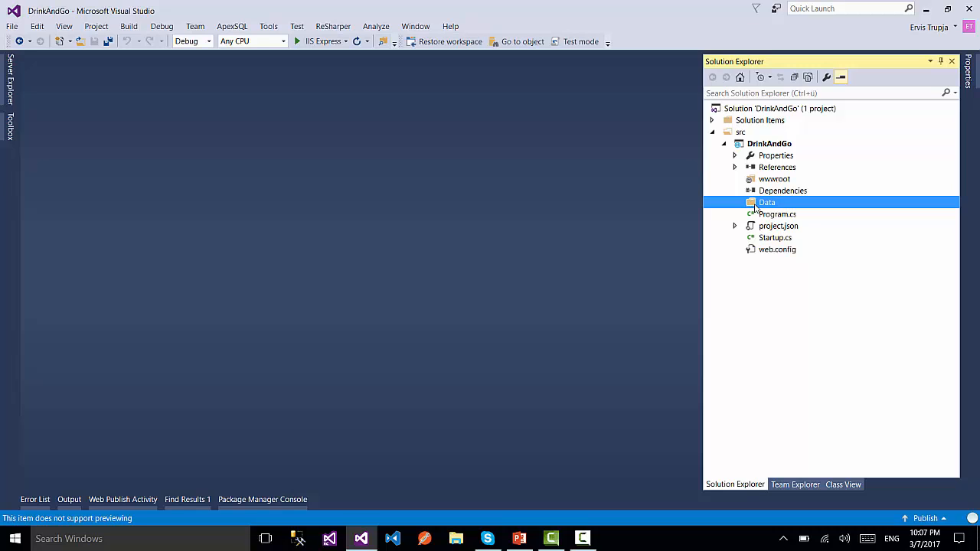
Step: Add a Models subfolder under the Data folder via its context menu
right_click(767, 203)
text(Models)
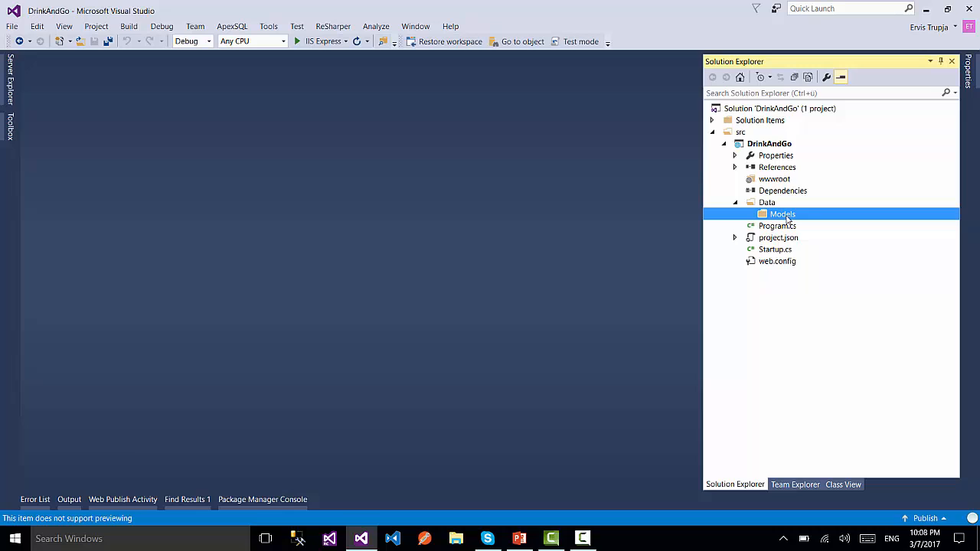
Step: Add a new Class item named Drink.cs to the Models folder
right_click(782, 213)
text(D)
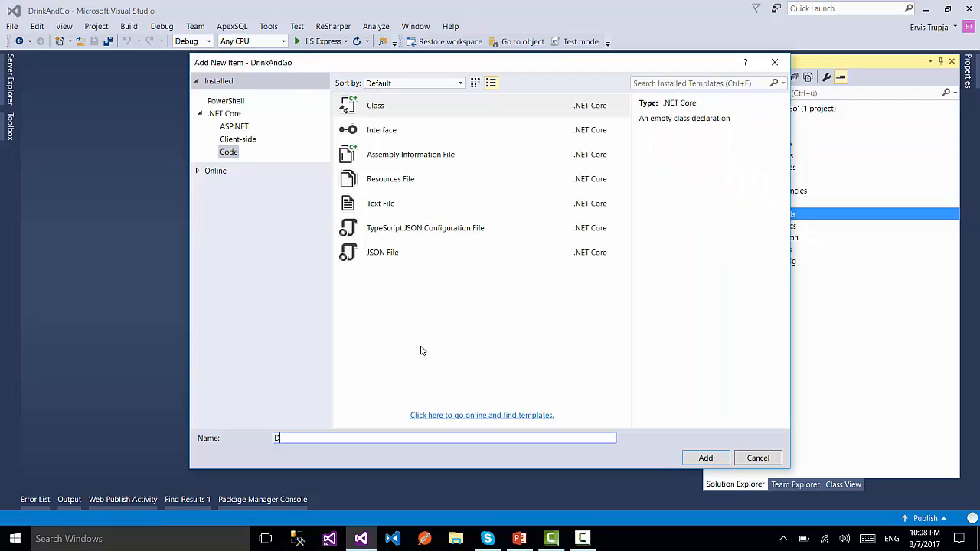
click(705, 457)
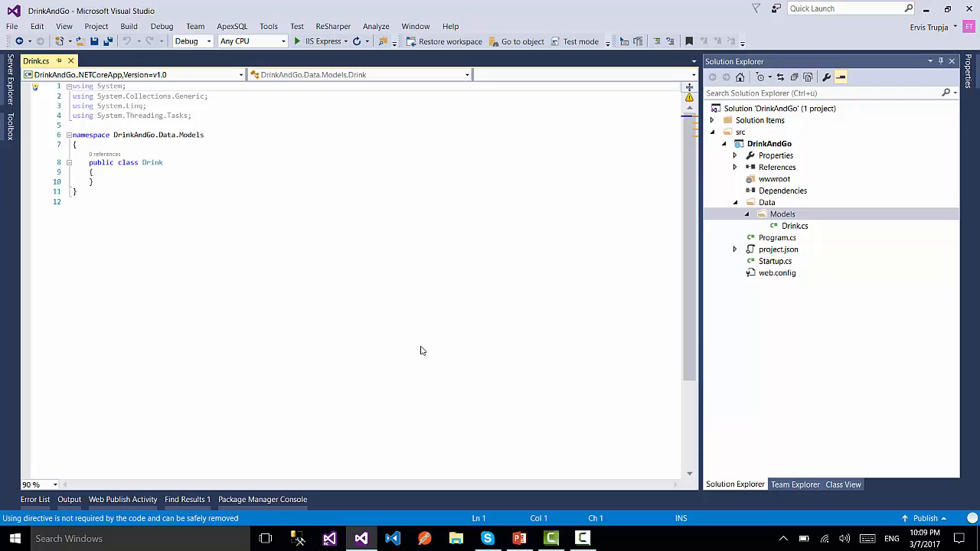
Step: Add DrinkId, Name, ShortDescription and LongDescription properties to Drink with the prop snippet
text(prop)
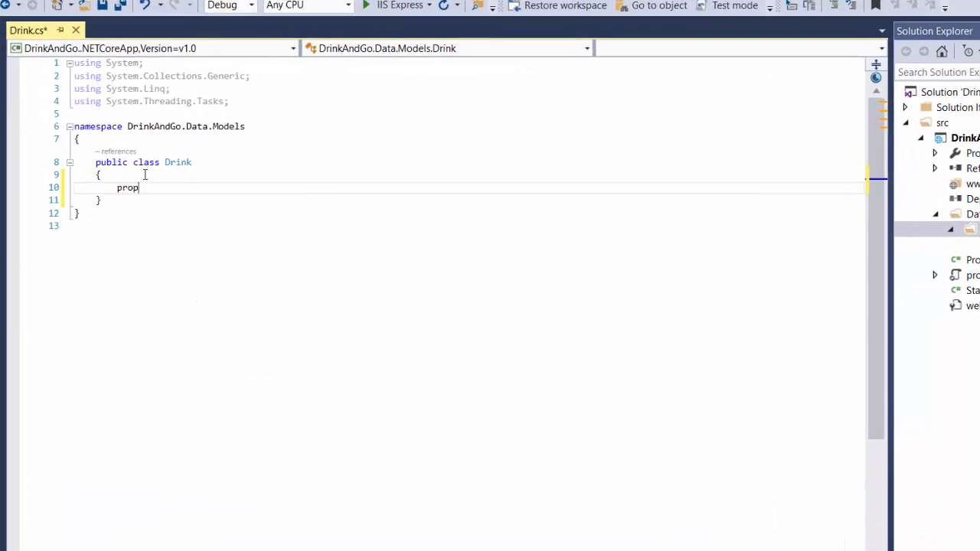
text(public int DrinkId { get; set; })
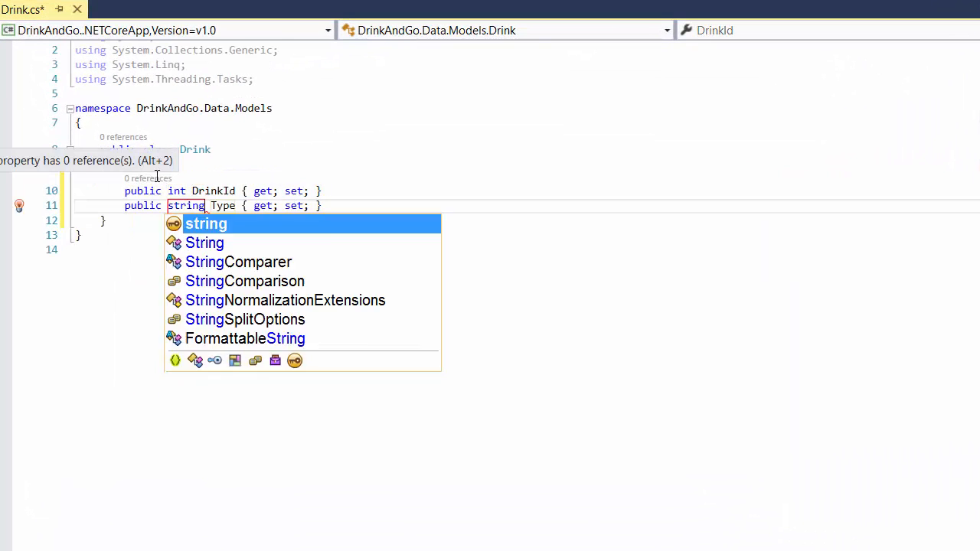
text(Name)
text(public string Short { get; set; )
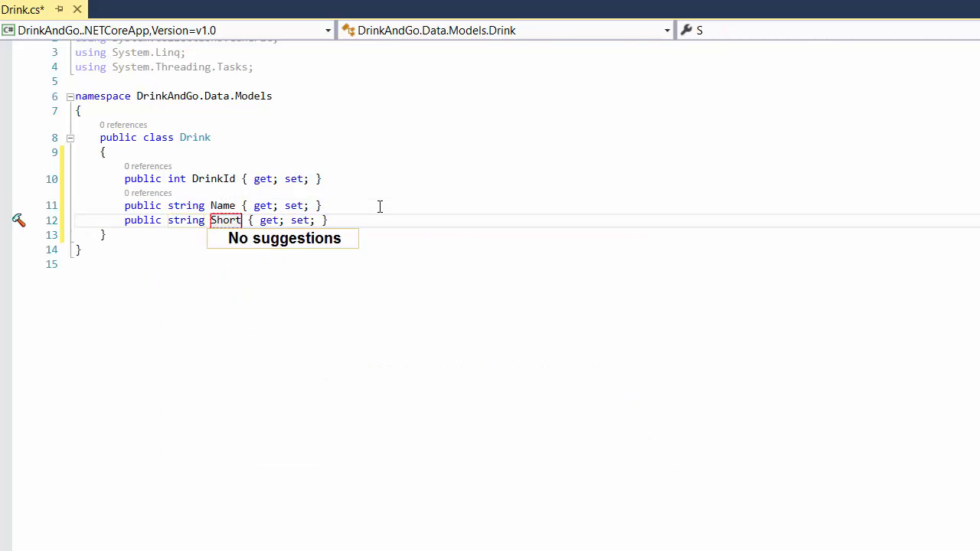
text(Description)
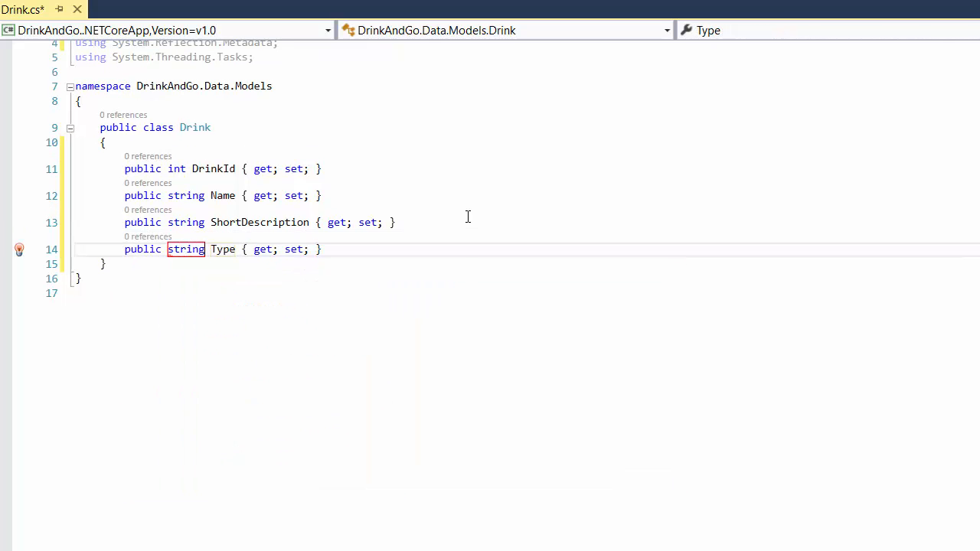
text(LongDescription)
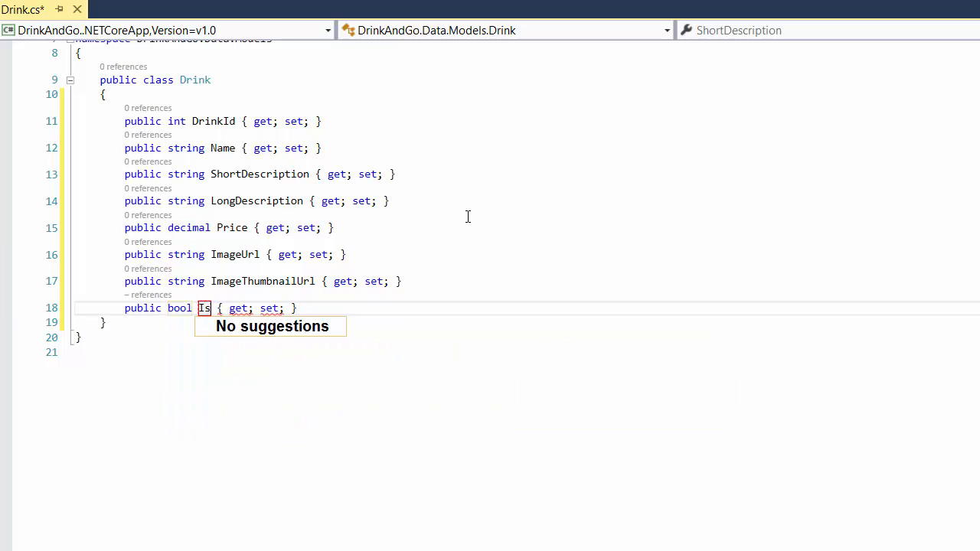
Step: Add IsPreferredDrink, InStock, CategoryId and a virtual Category property to Drink
text(PreferredDrink)
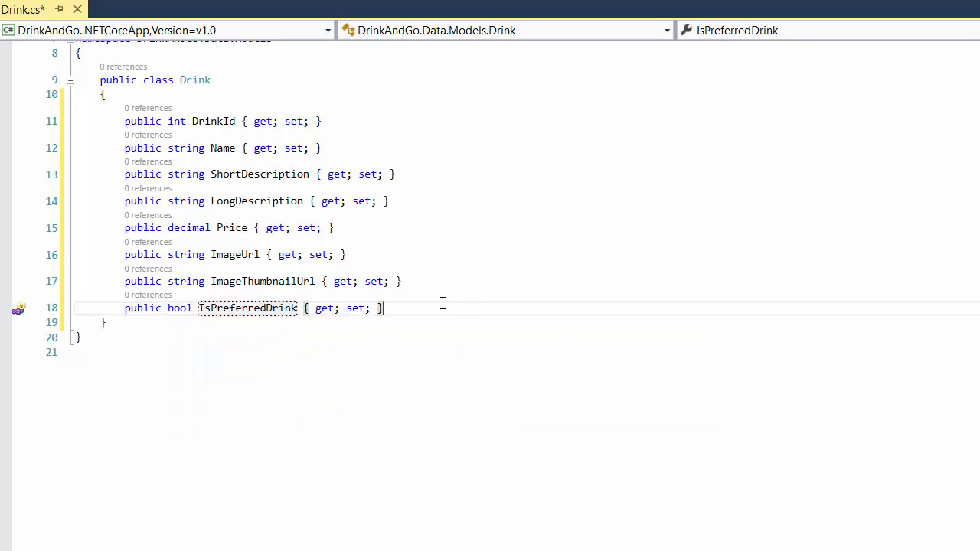
text(public int Type { get; set; })
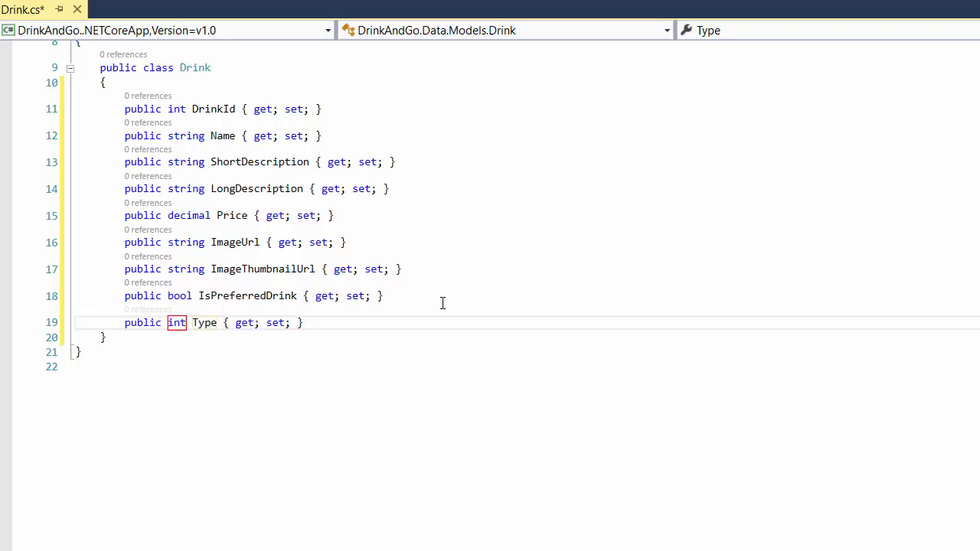
text(InStock)
text(public int Categor { get; set; )
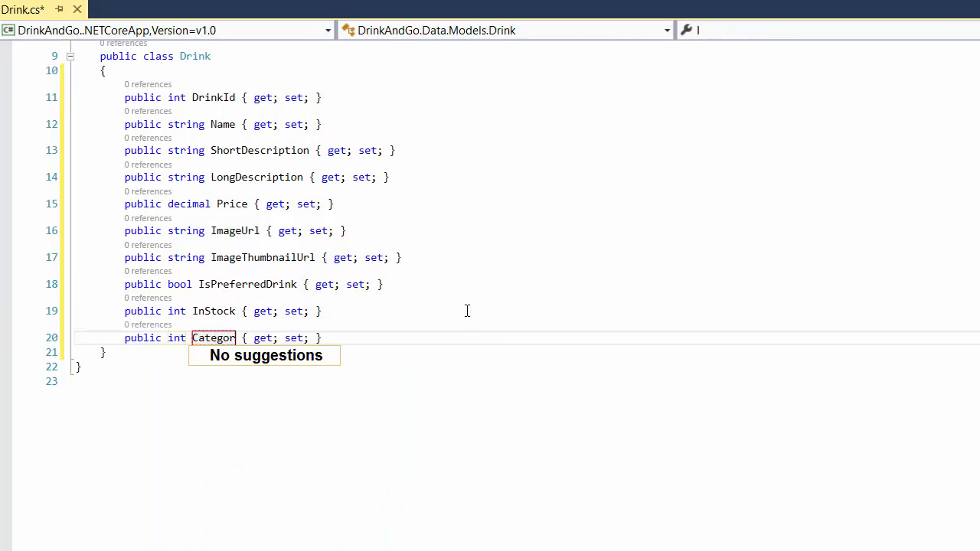
text(z)
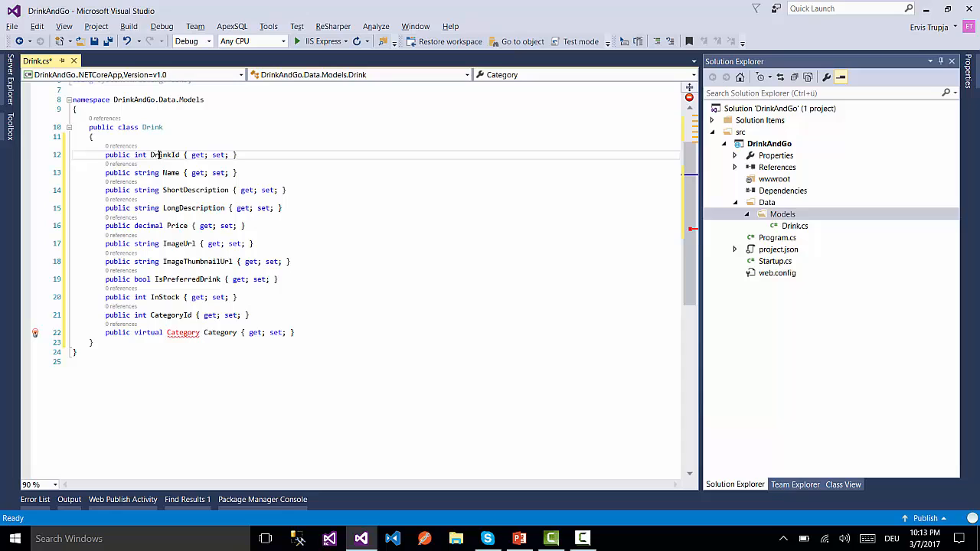
double_click(164, 154)
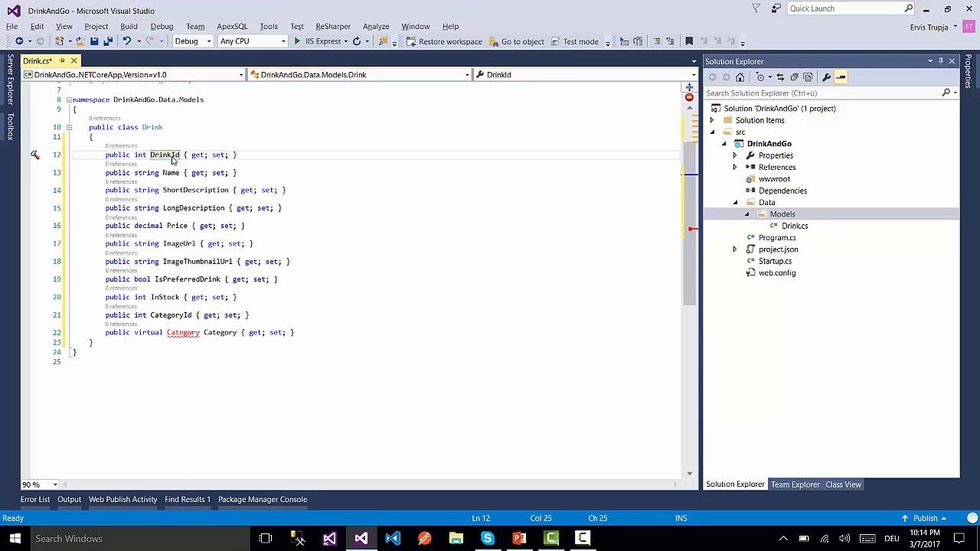
mouse_move(170, 172)
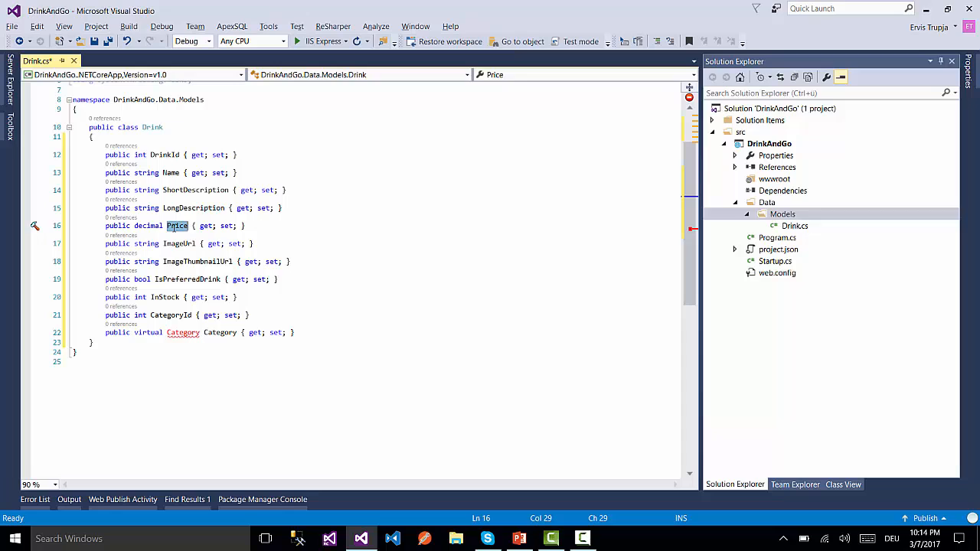
double_click(179, 243)
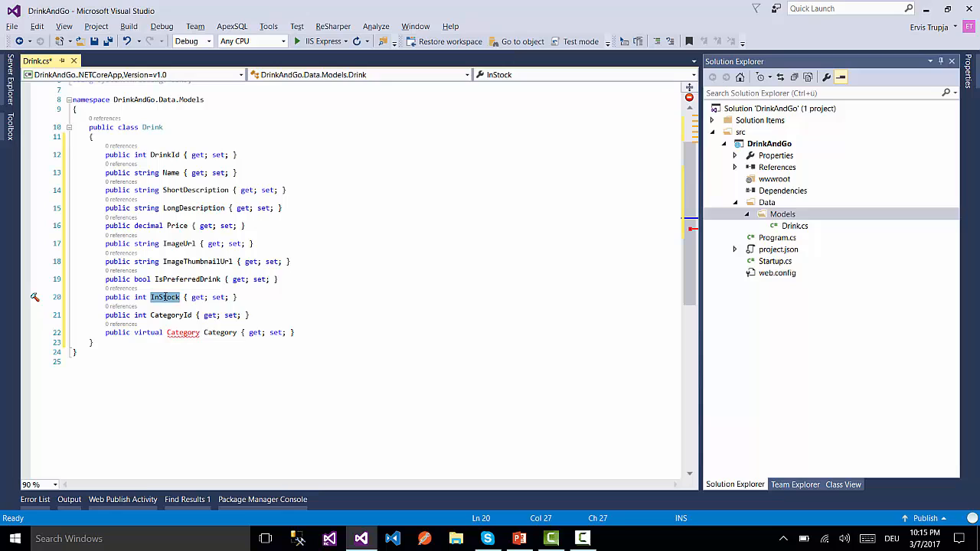
click(250, 315)
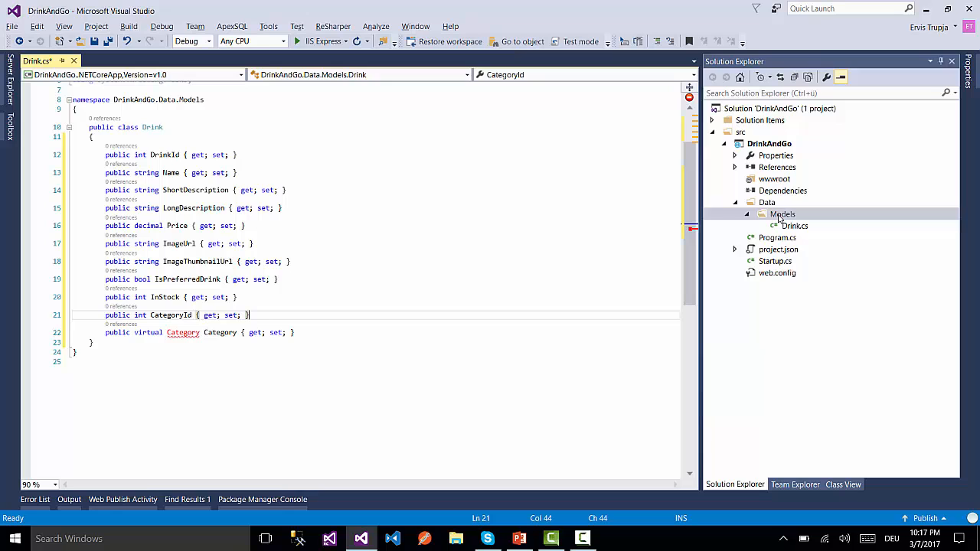
Step: Add a new Class item named Category.cs to the Models folder
click(783, 214)
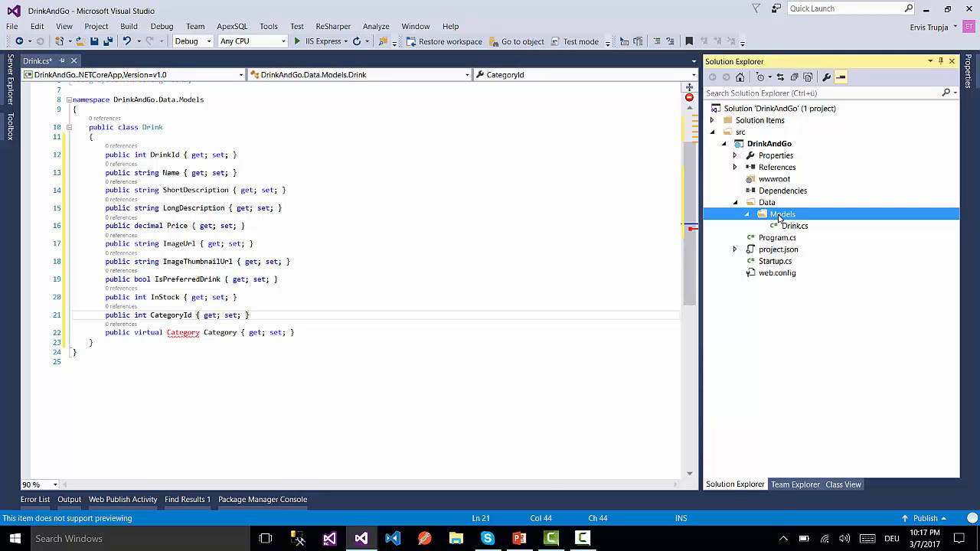
right_click(783, 214)
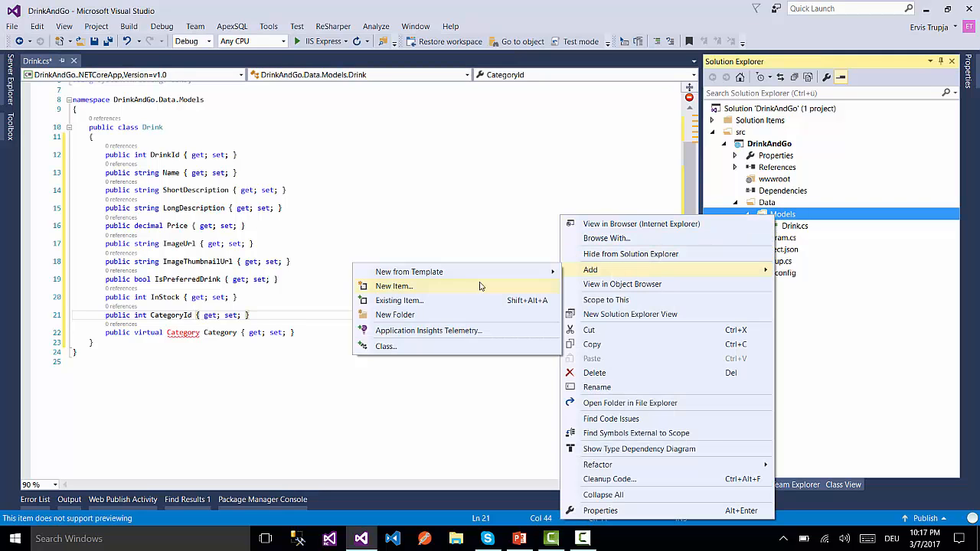
click(394, 286)
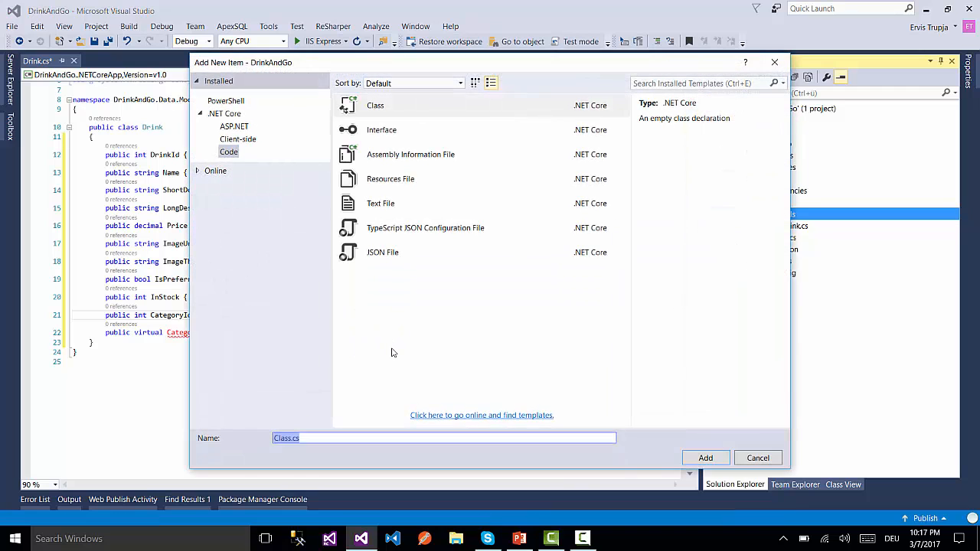
text(C)
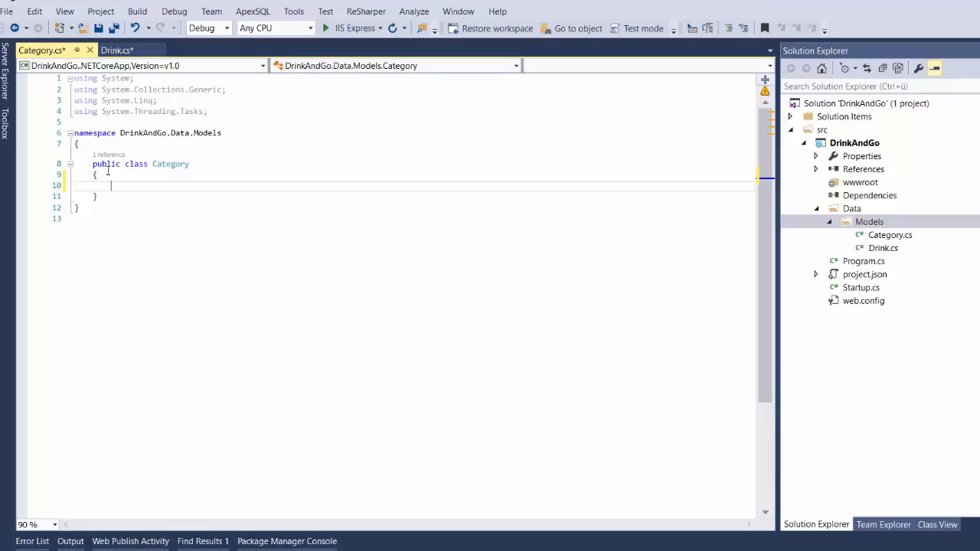
Step: Add int CategoryId, string CategoryName, string Description and List<Drink> Drinks properties
text(public int Type { get; set; })
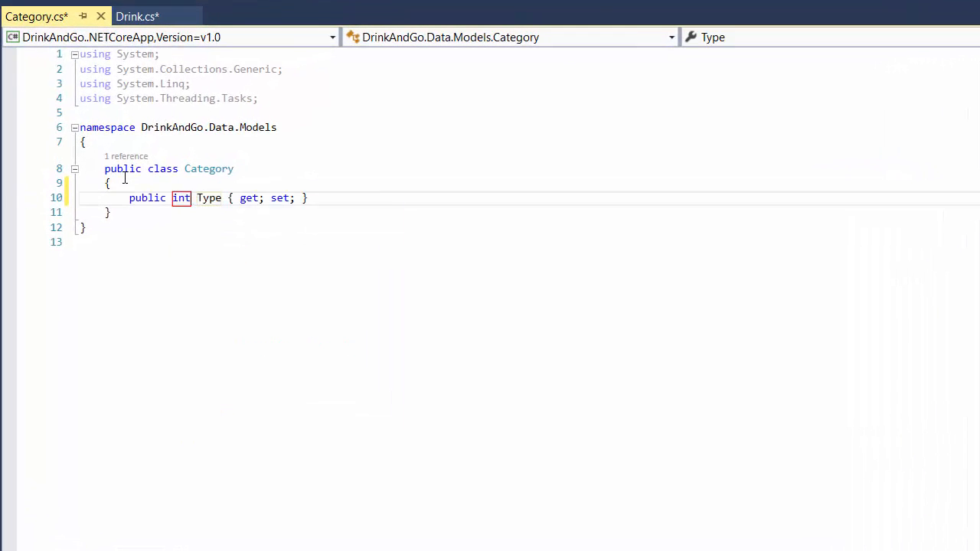
text(CategoryId)
text(public)
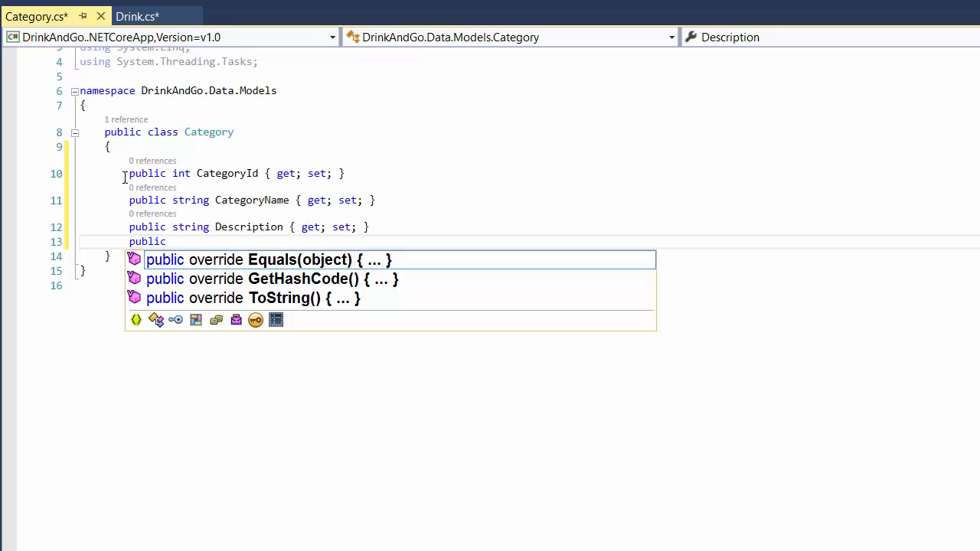
text(List<Drink> Drinks { get;St)
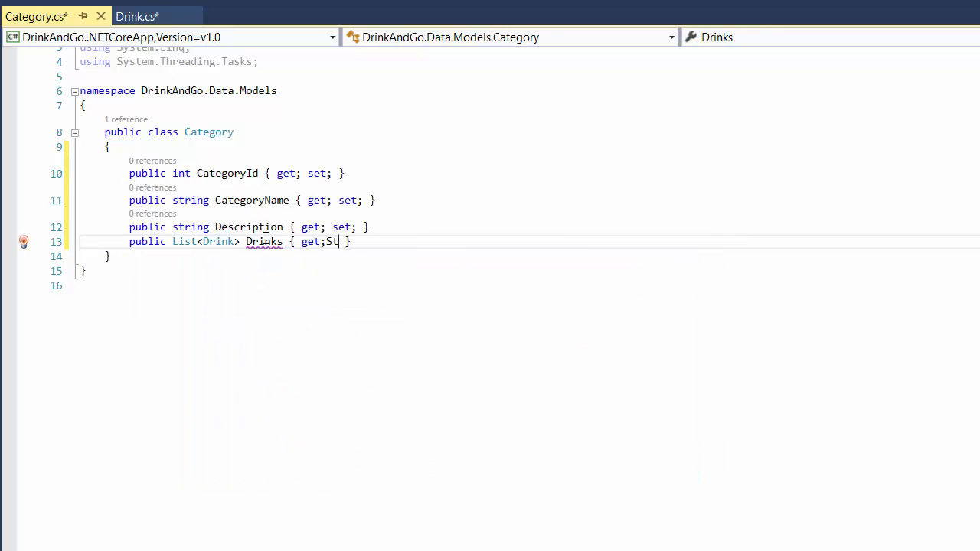
text(set;)
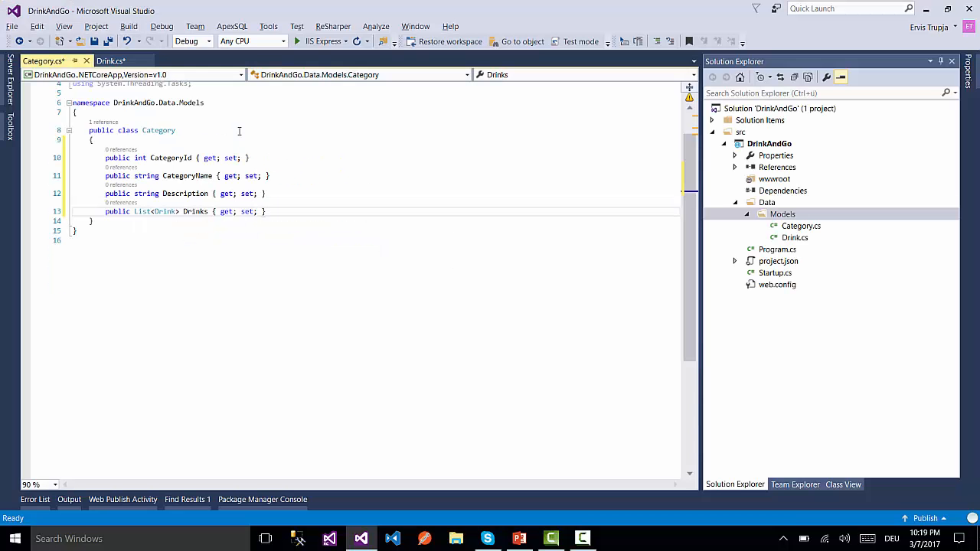
double_click(158, 131)
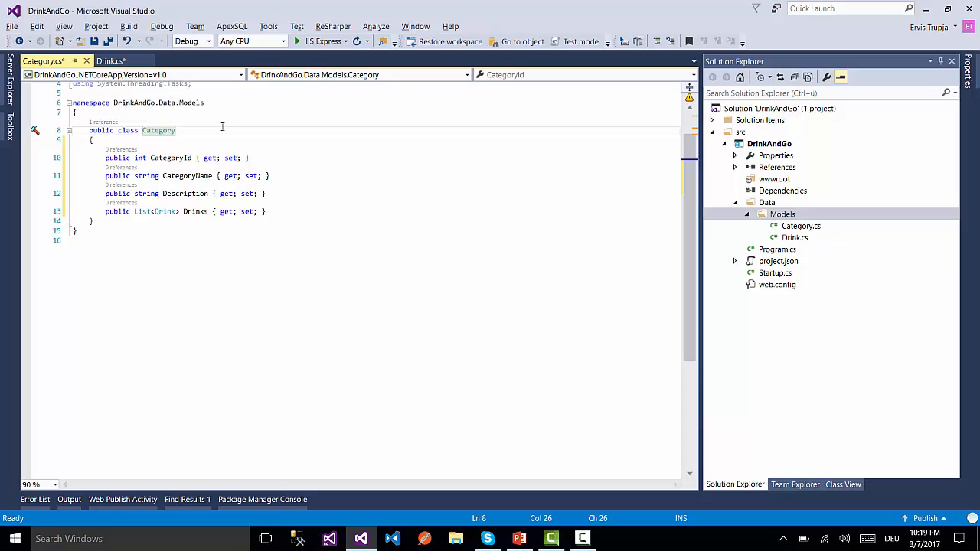
double_click(171, 158)
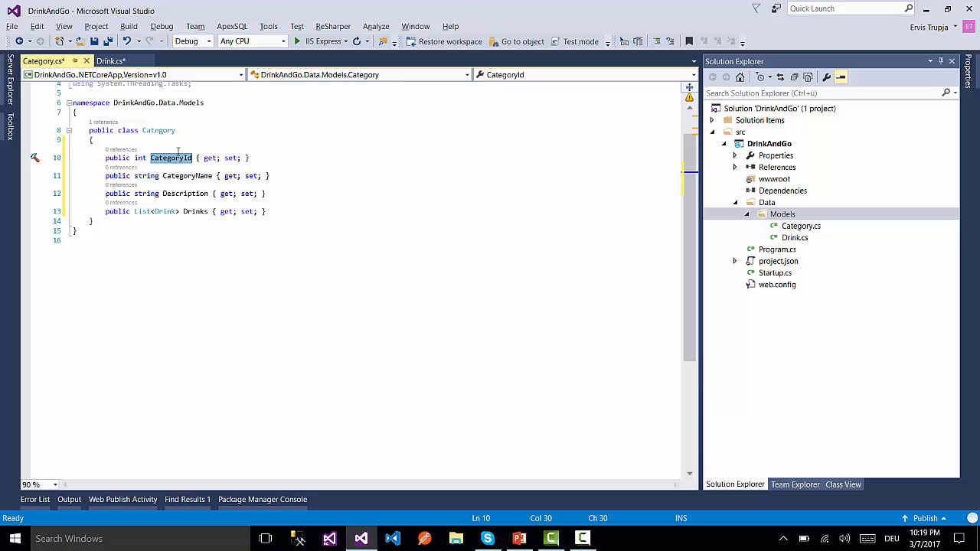
mouse_move(158, 130)
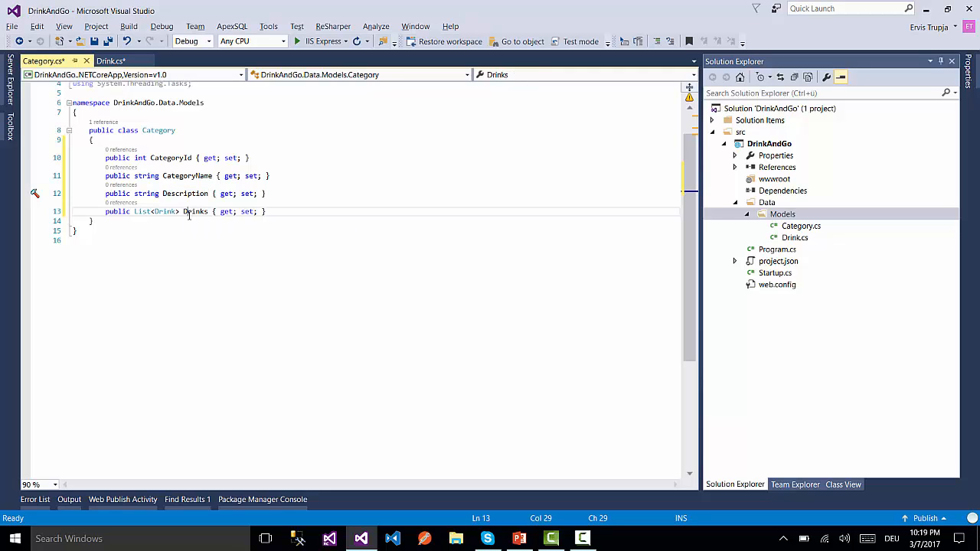
double_click(196, 212)
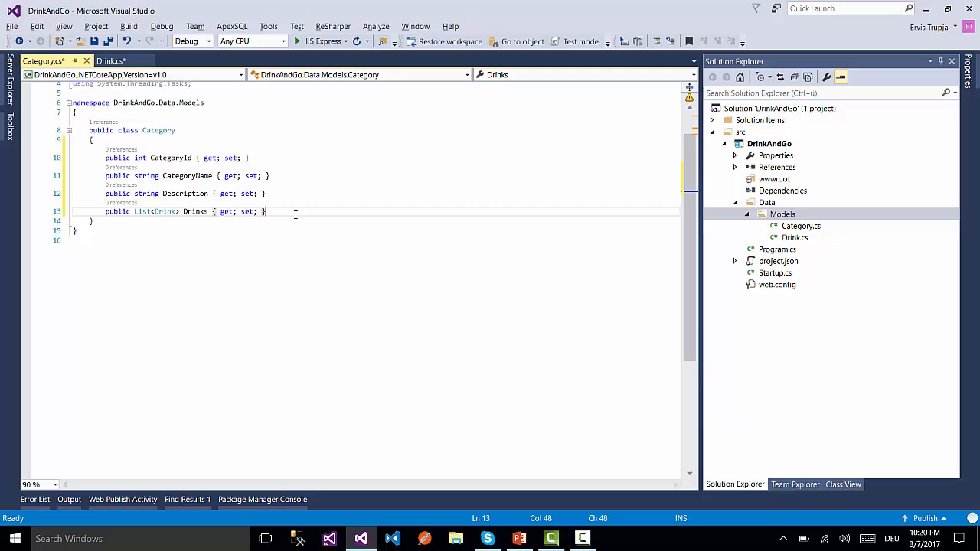
double_click(195, 212)
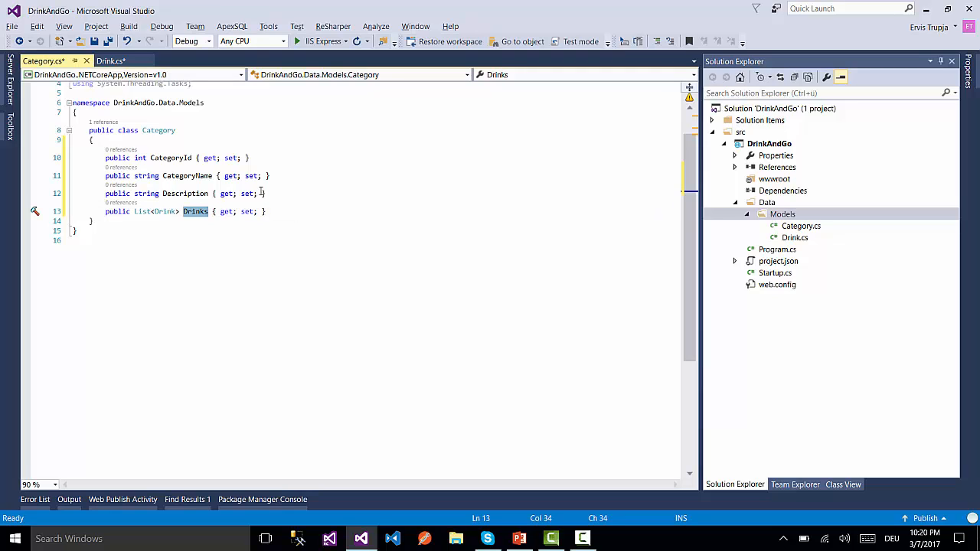